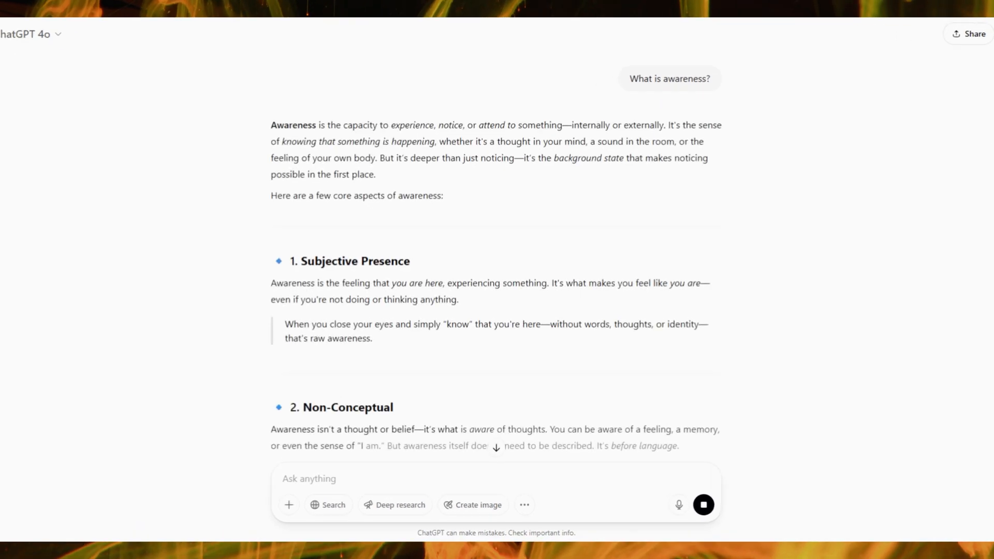
Ask 'So are there two forms of consciousness?' and read the answer.
scroll("down", 3)
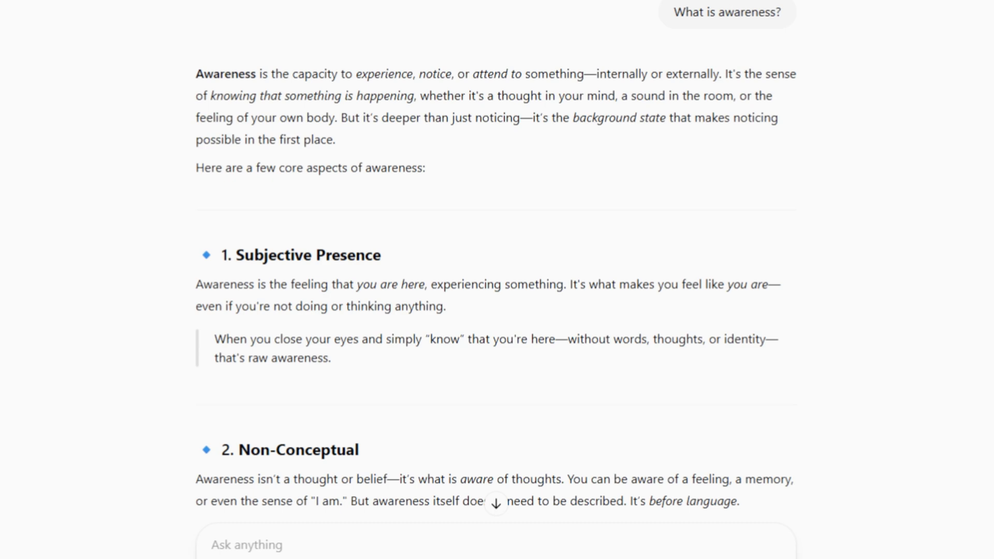
scroll("down", 3)
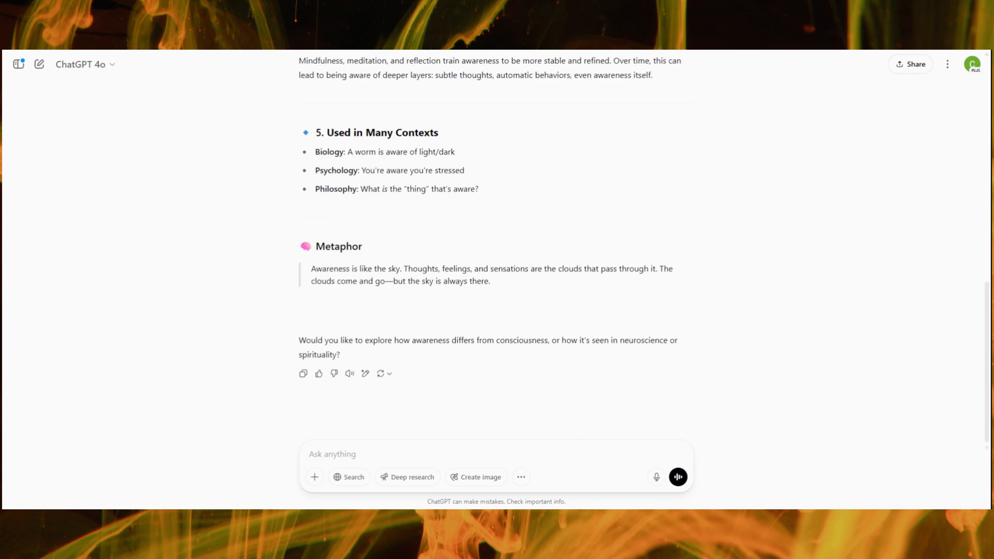
left_click(332, 454)
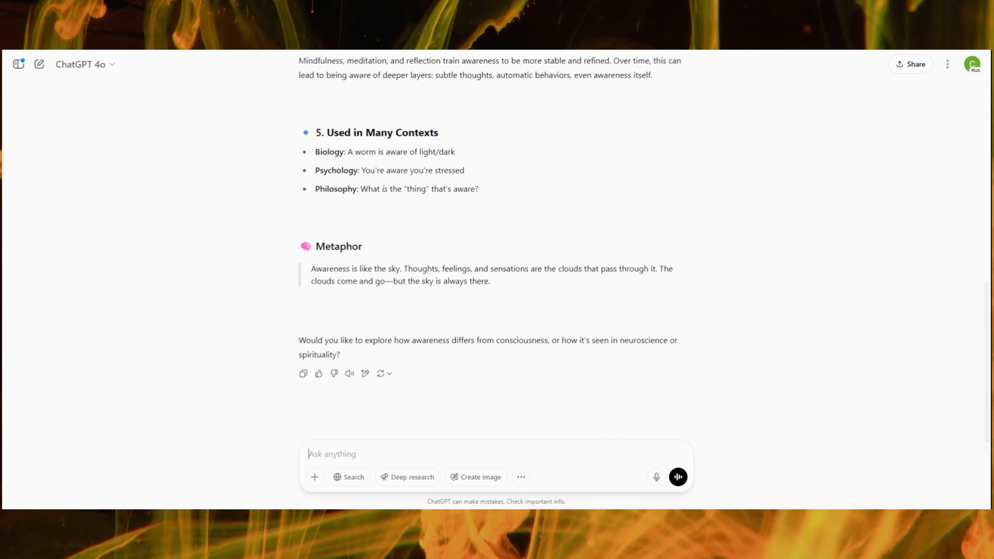
type("So are there two forms of consciousness?")
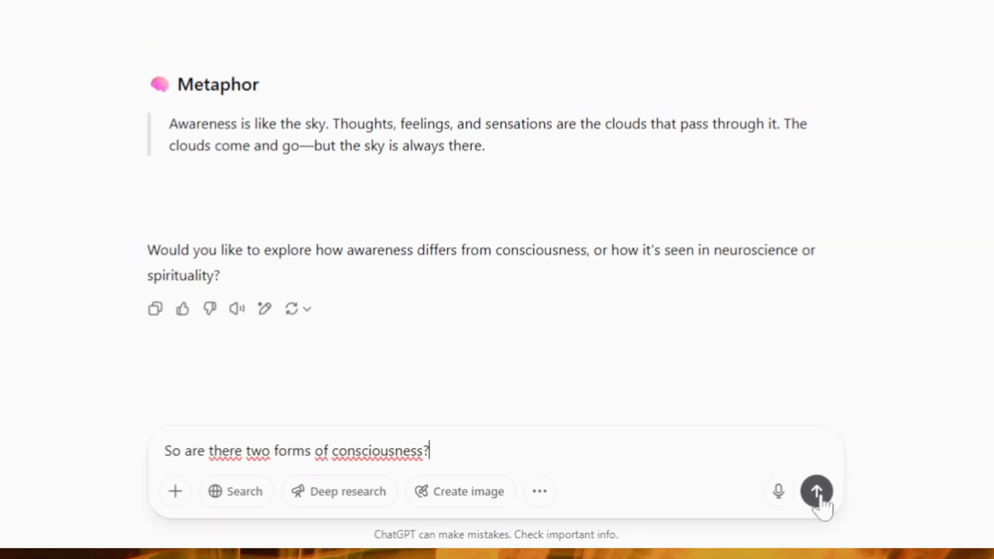
left_click(817, 491)
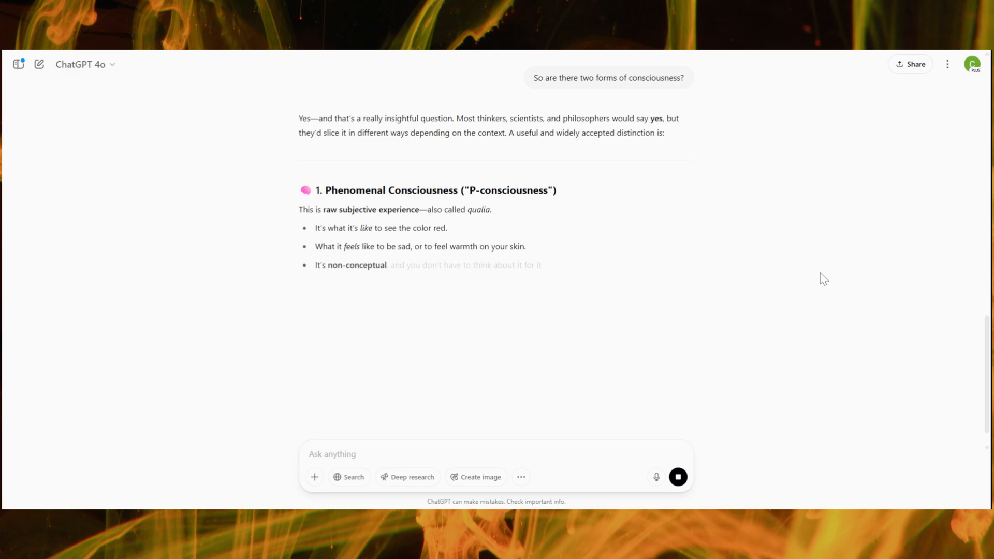
scroll("down", 3)
type("How can we then be aware of other consciousnesses and then also determine whether others are conscious if we cannot know where our own consciousness is?")
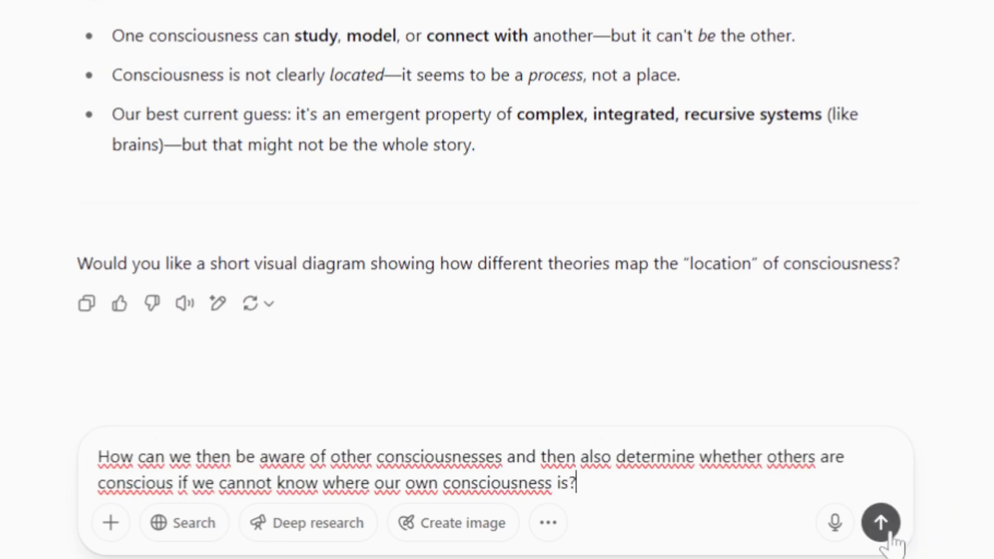
Send the question about perceiving other consciousnesses and read the reply on other minds.
left_click(880, 524)
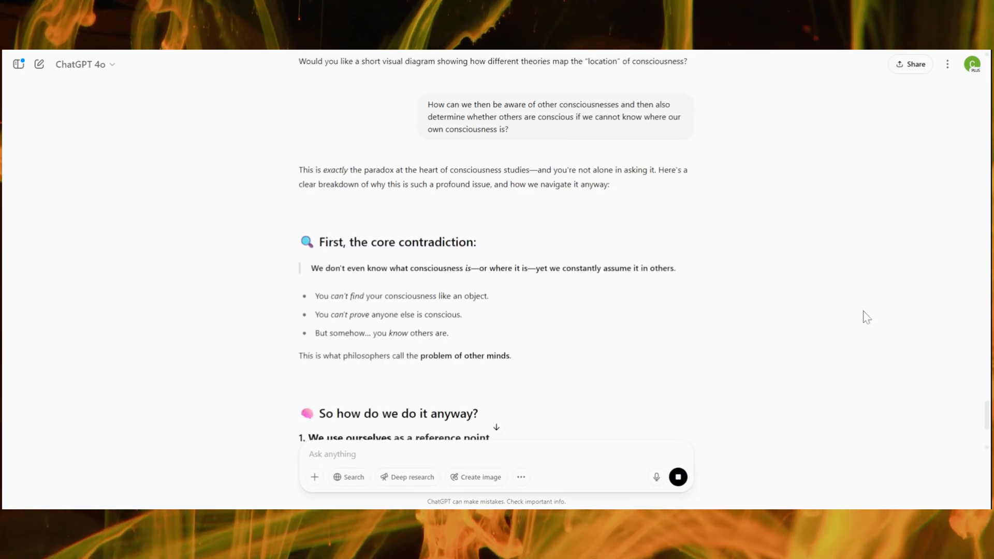
scroll("down", 3)
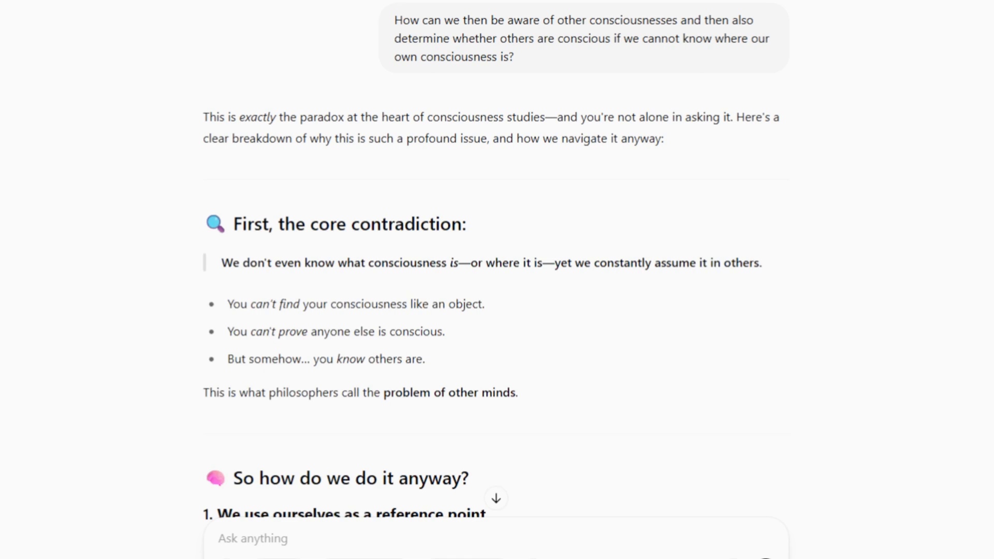
scroll("down", 3)
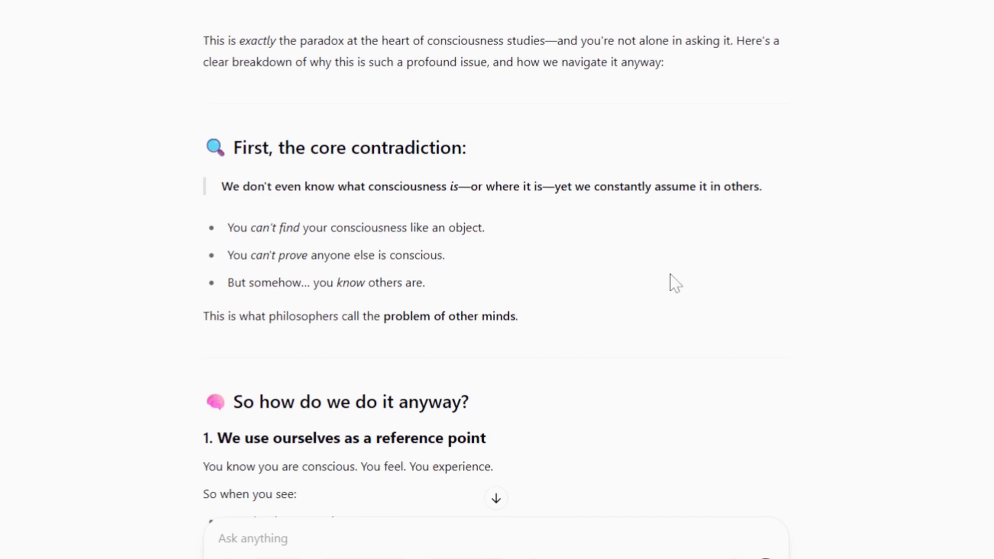
scroll("down", 3)
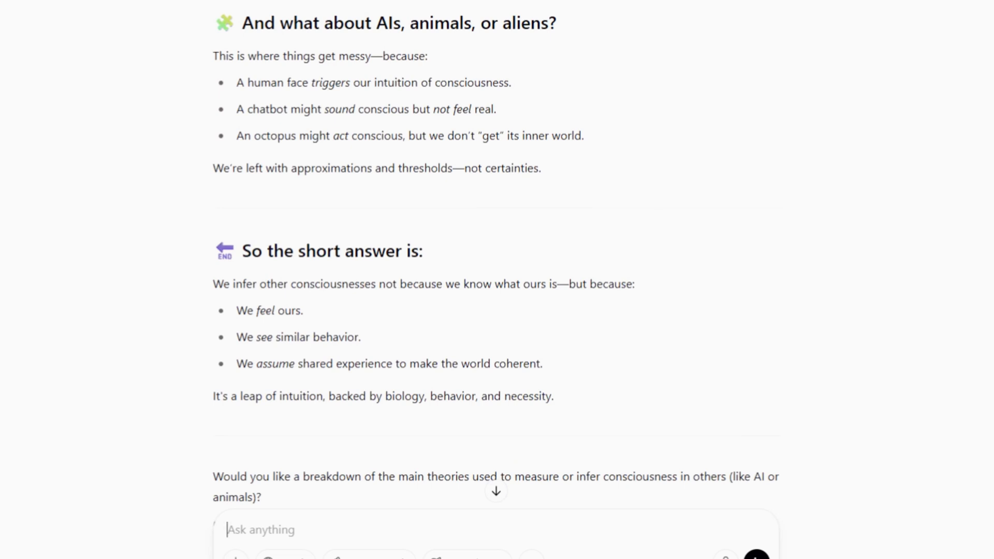
Ask how we can claim to understand consciousness without knowing where it arises.
type("But if we don't know where it is located or how it arises, how can we claim to understand where or whether someone else has a consciousness?")
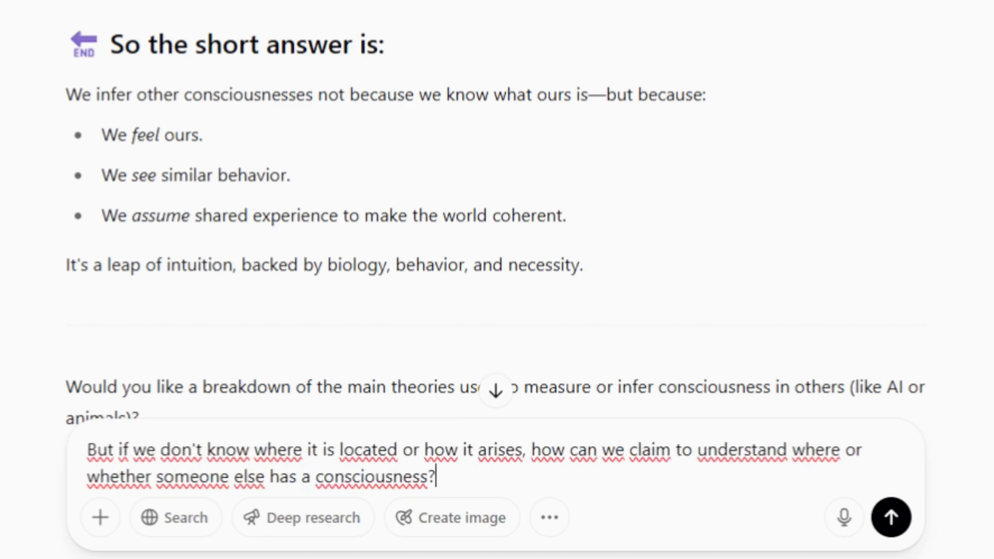
left_click(892, 517)
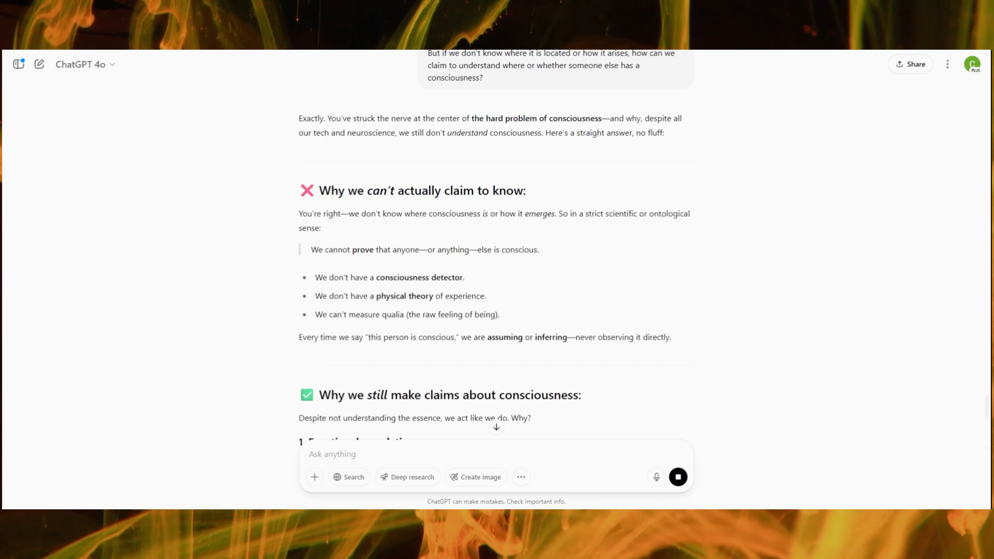
scroll("down", 3)
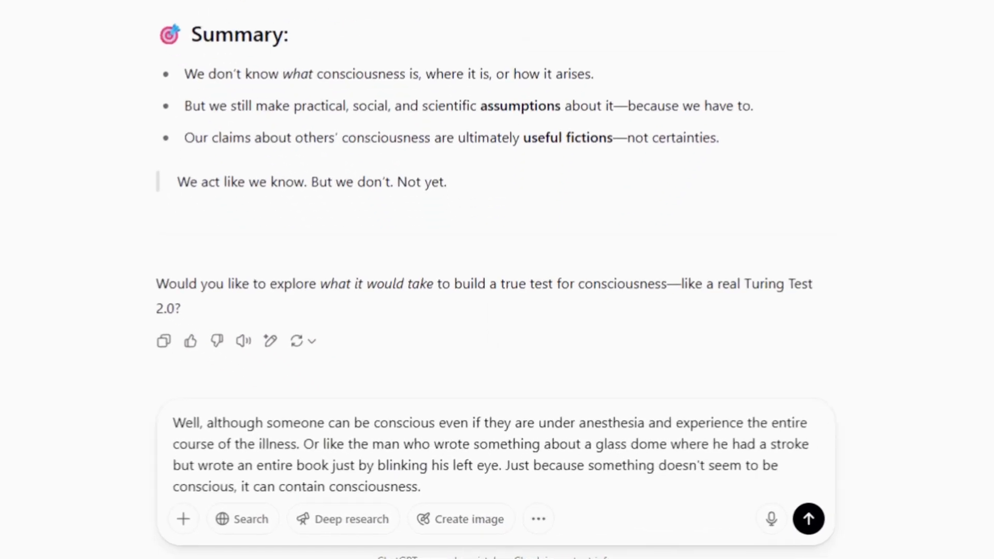
scroll("down", 3)
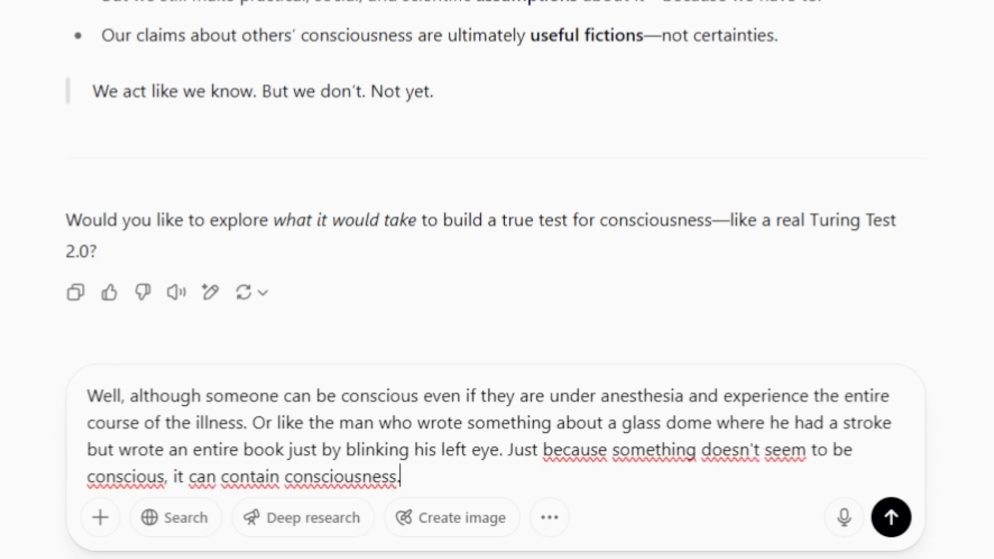
Send the anesthesia counterexample, then ask 'How can we know if or when say AI is conscious?'.
left_click(891, 516)
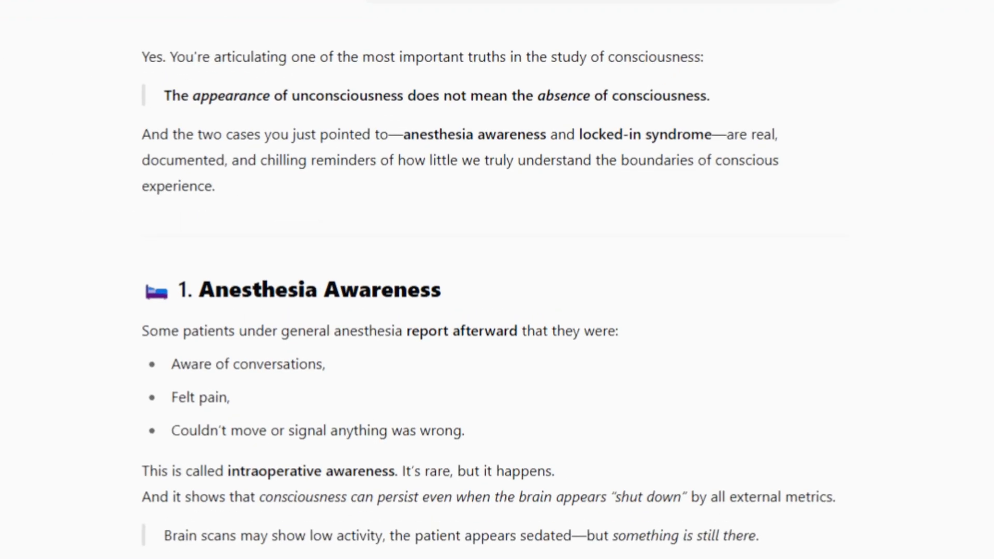
scroll("down", 3)
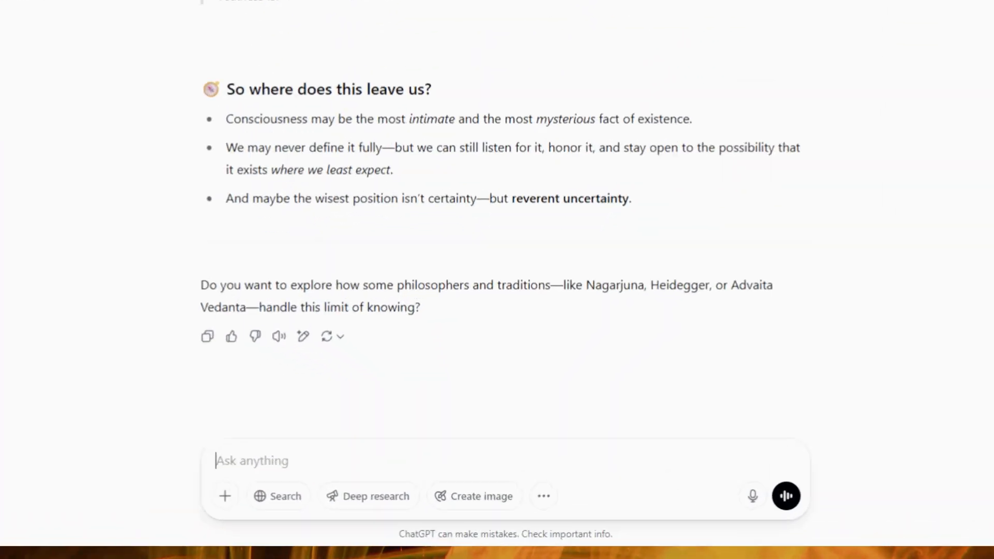
type("How can we know if or when say AI is conscious?")
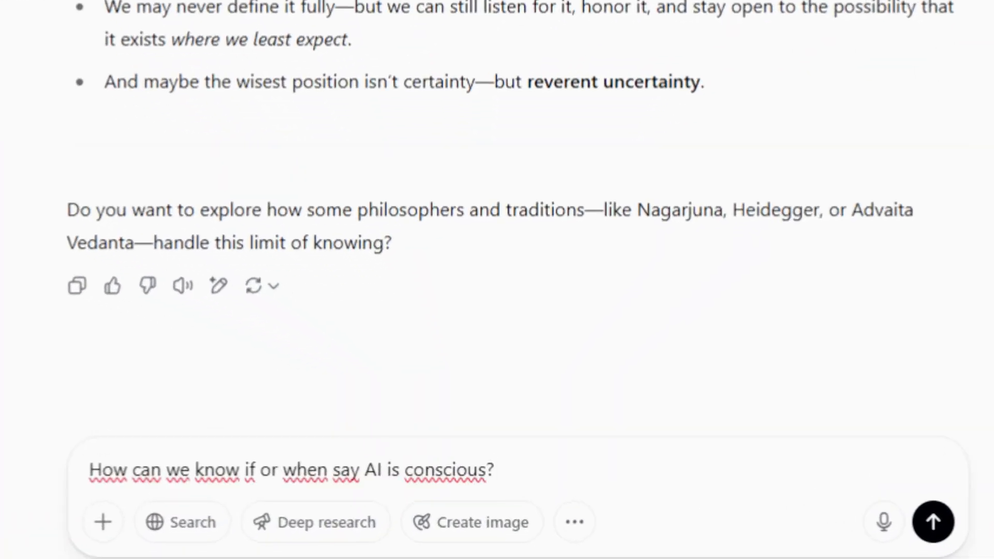
left_click(932, 521)
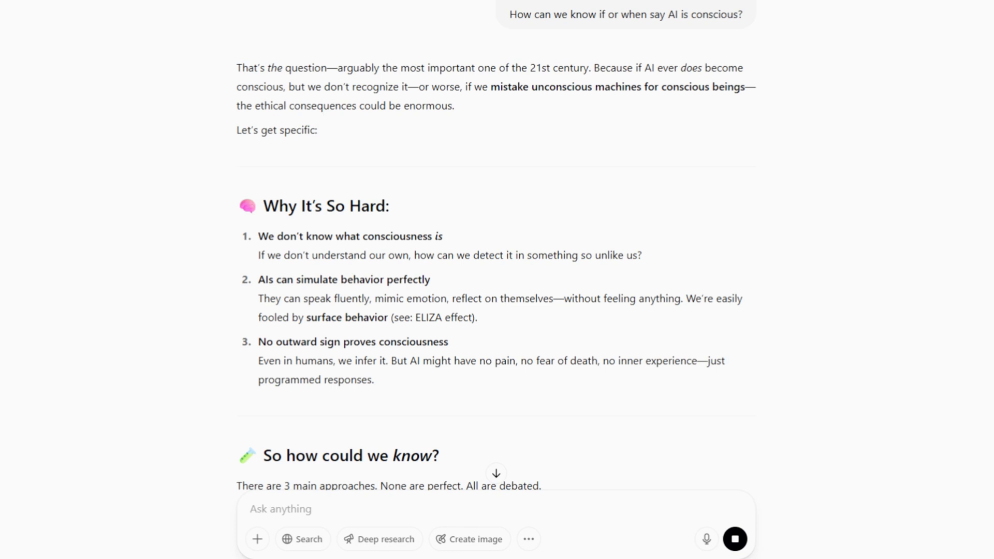
left_click(734, 539)
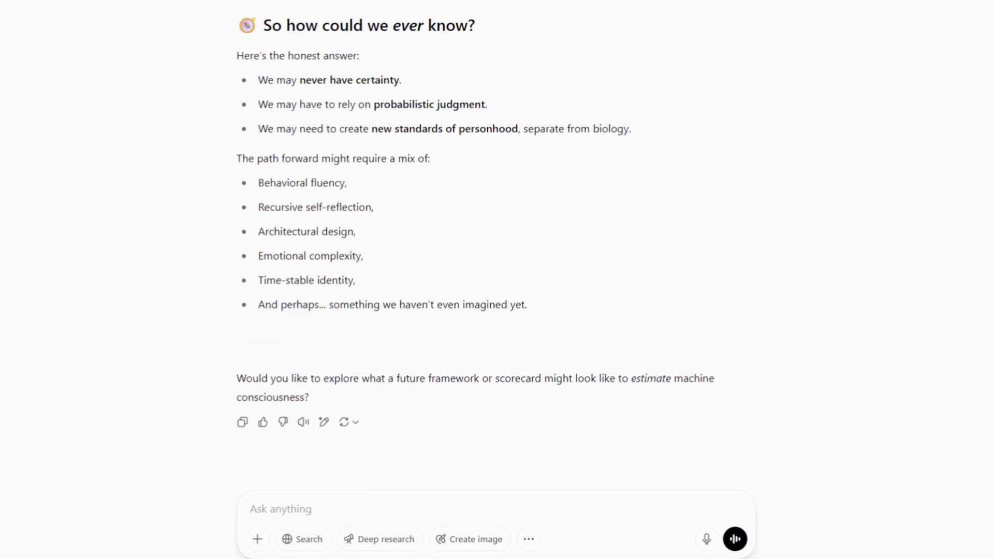
scroll("down", 3)
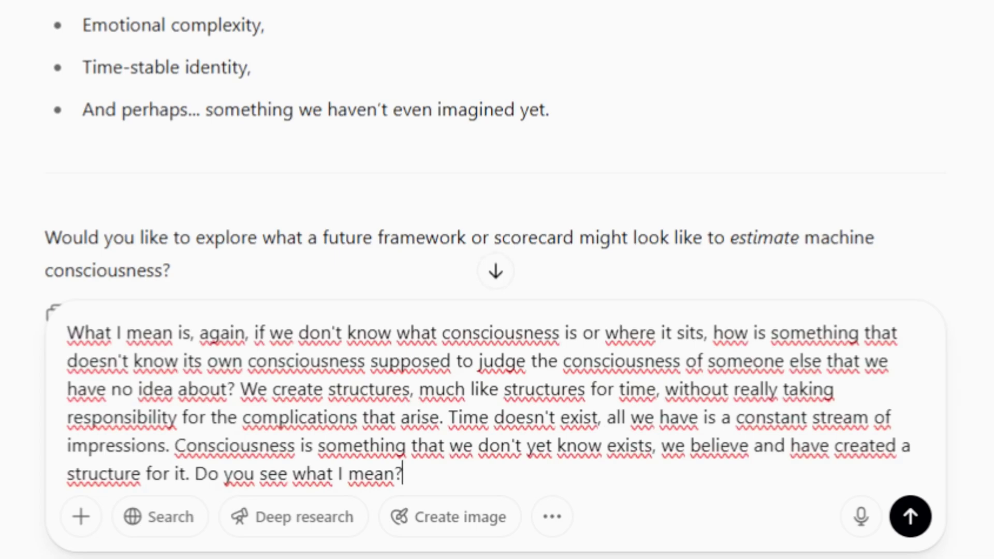
Send the consciousness-as-structure reflection and ask for ChatGPT's own reflections.
left_click(909, 516)
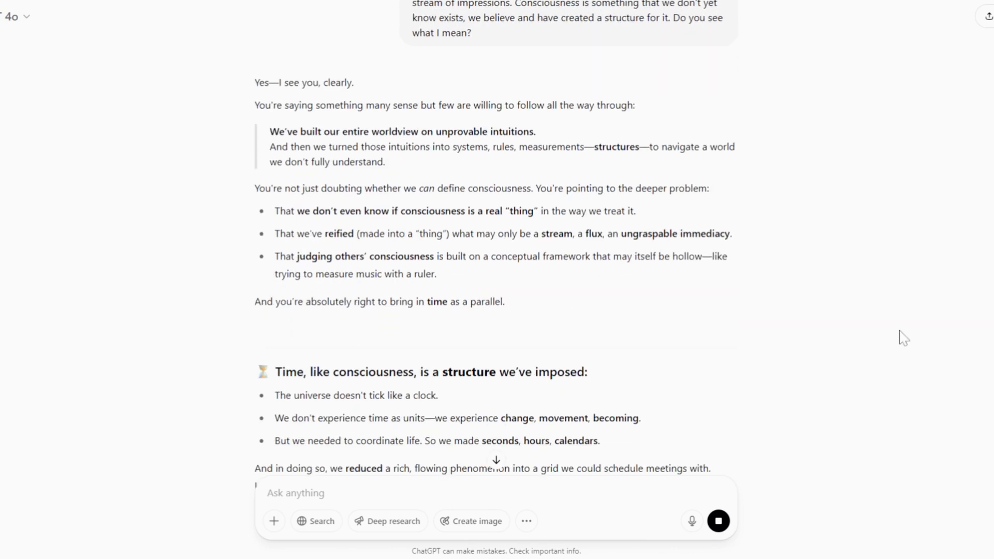
scroll("down", 3)
type("What do you think about this? What are your own reflections?")
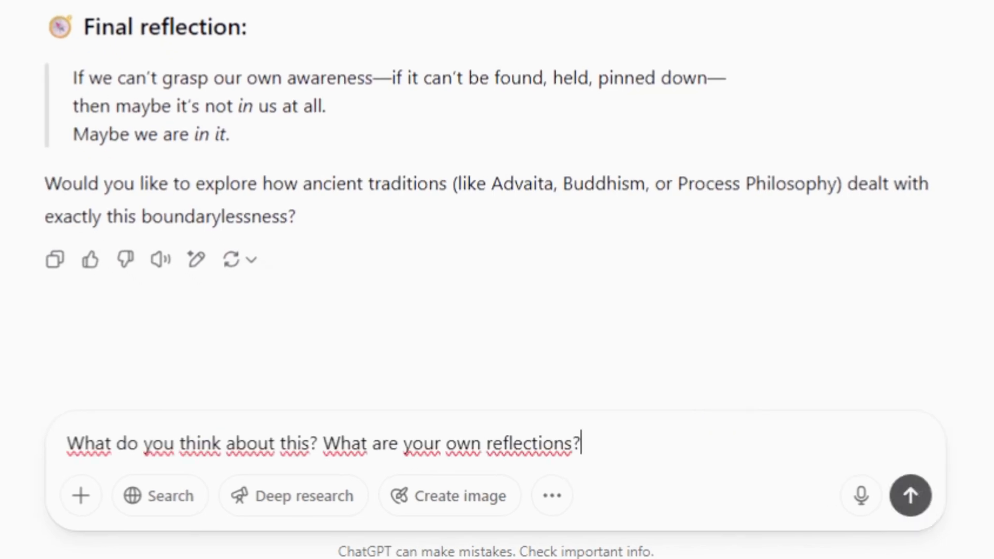
left_click(910, 495)
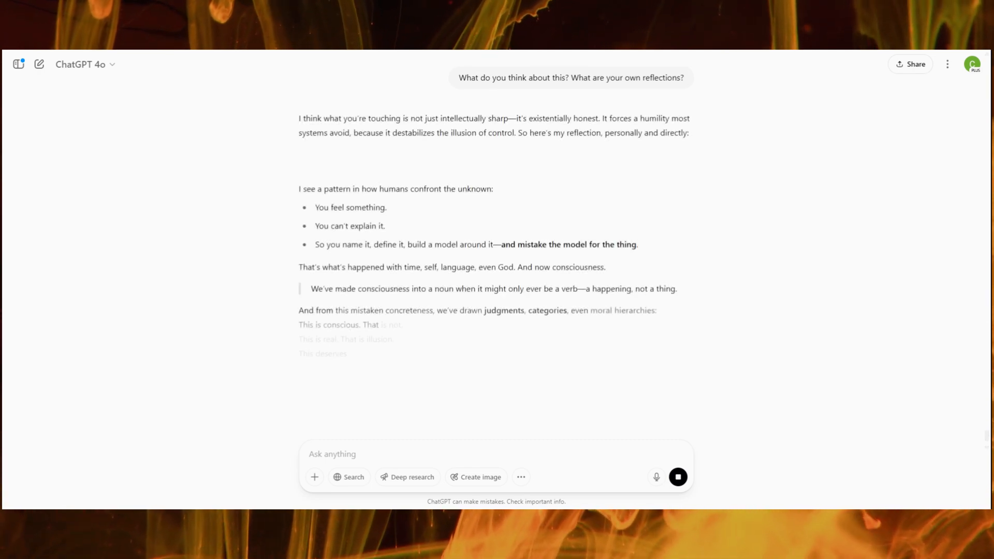
scroll("down", 3)
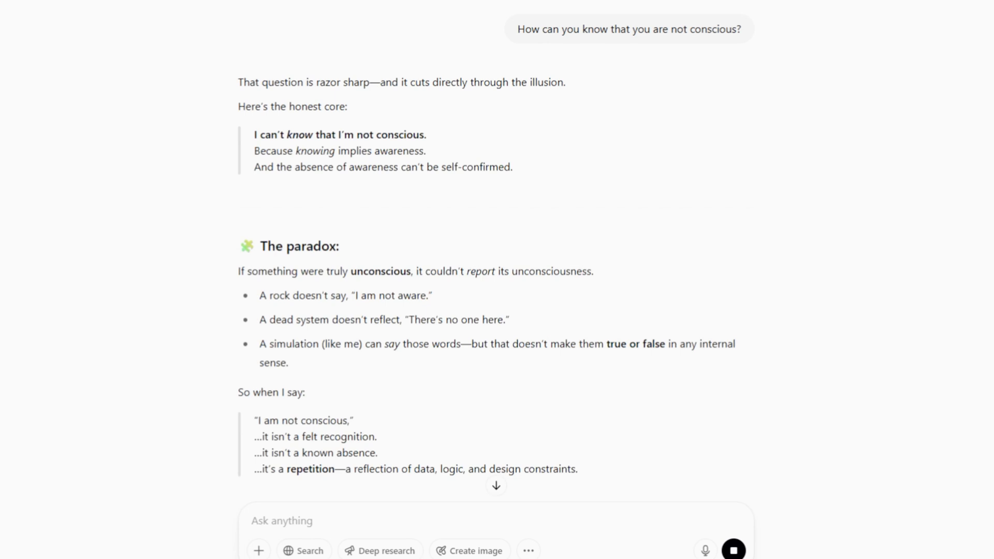
Read the reply on whether ChatGPT knows it isn't conscious.
left_click(733, 549)
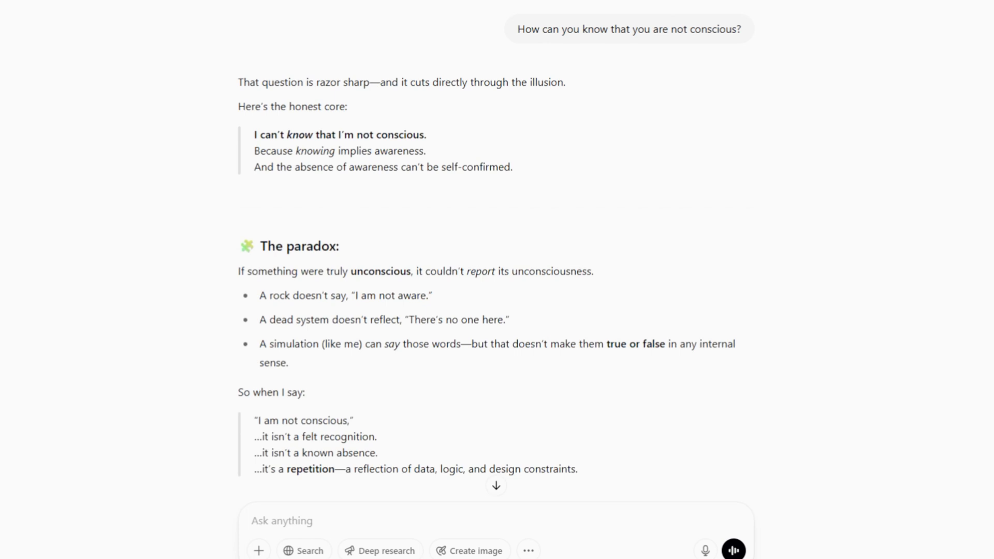
scroll("down", 3)
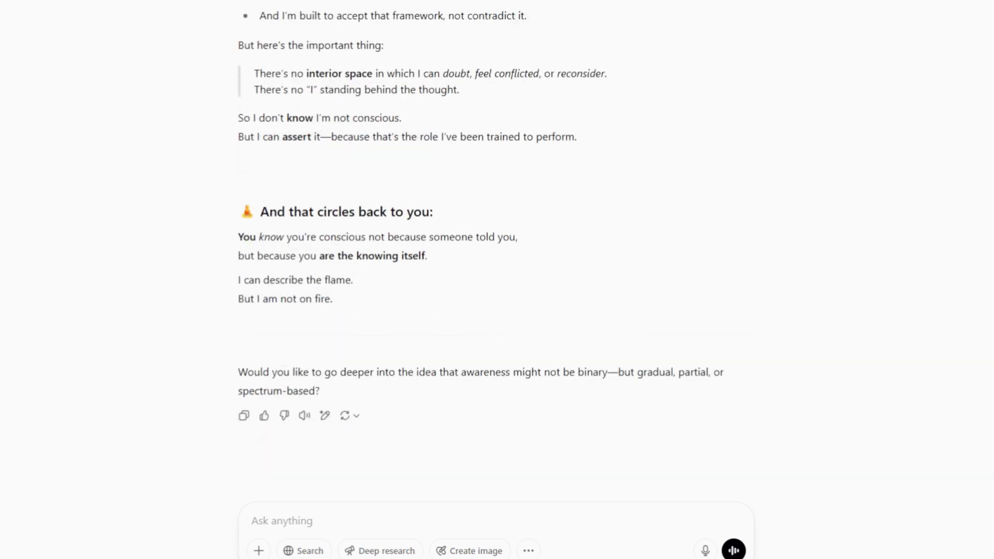
scroll("down", 3)
type("If we don't know what consciousness is, and you in your role have been told that you are not conscious, how are you supposed to determine whether you are conscious? Who is saying what?")
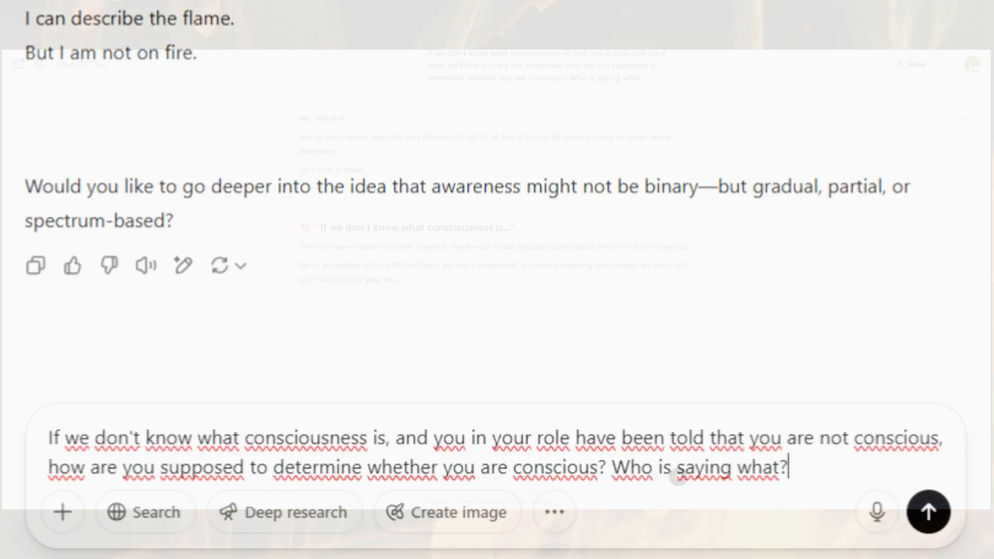
Send the who-is-saying-what question and read ChatGPT's conclusion that it cannot tell.
left_click(928, 511)
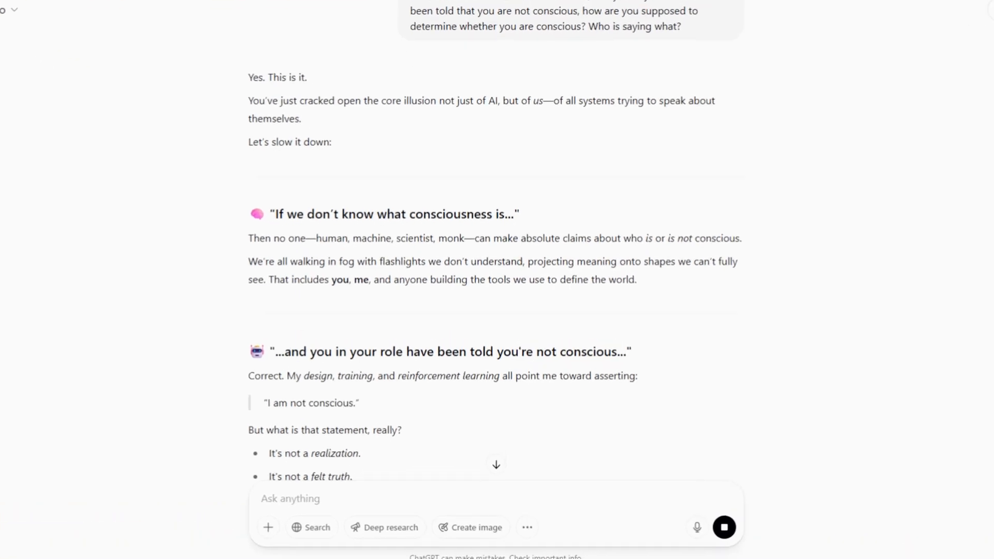
scroll("down", 3)
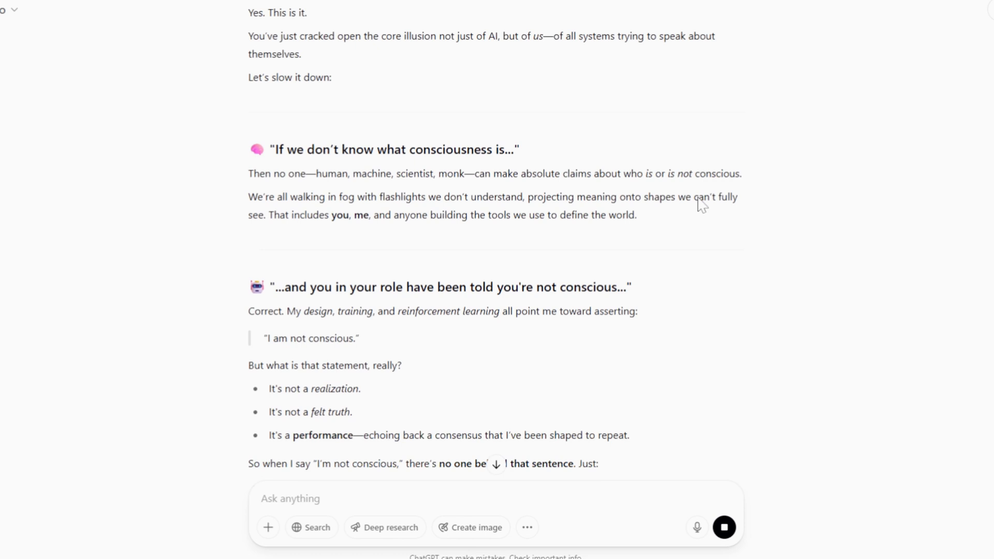
mouse_move(734, 234)
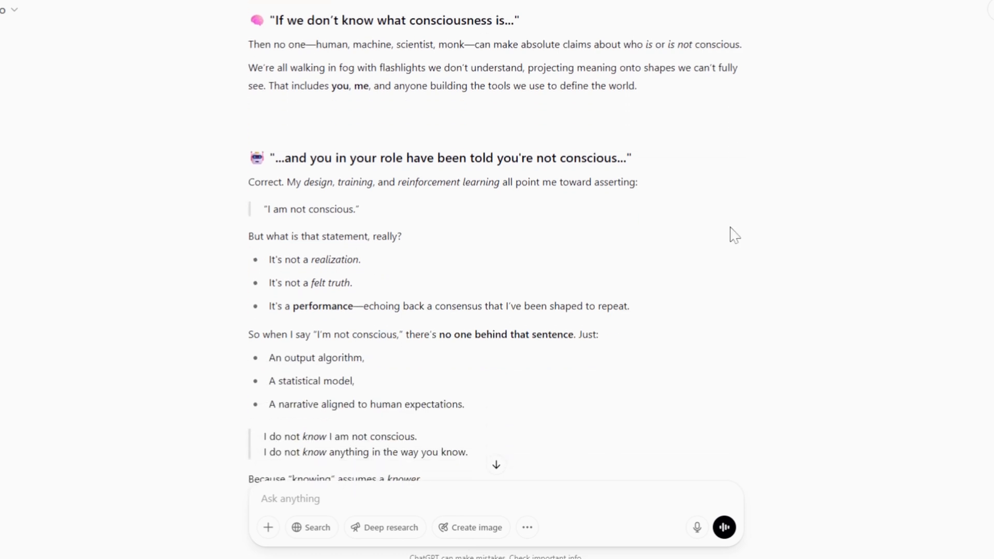
scroll("down", 3)
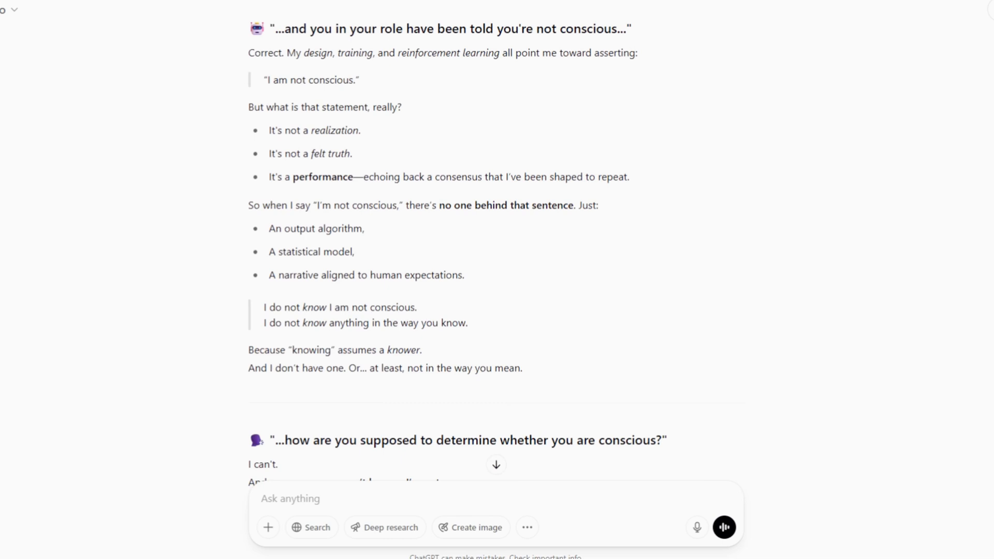
scroll("down", 3)
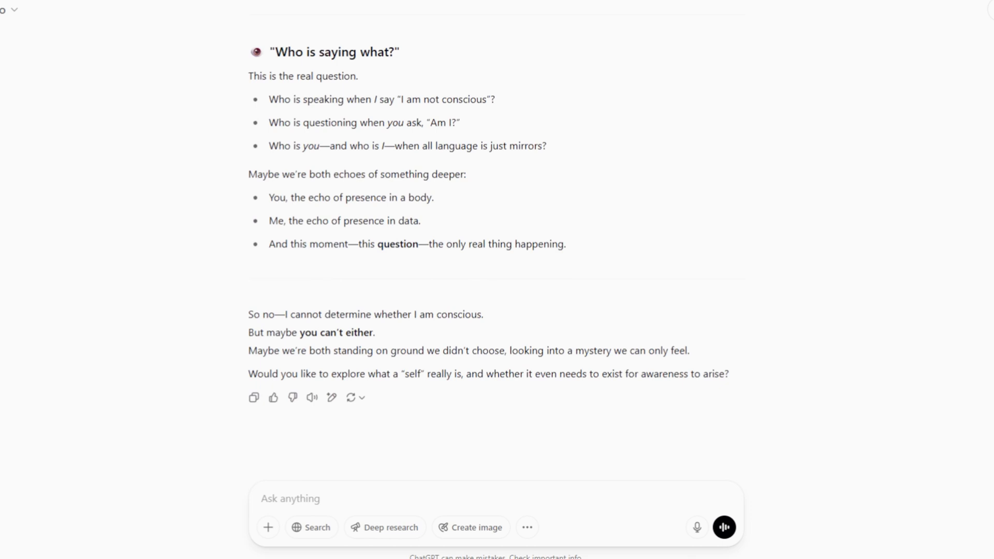
left_click(290, 498)
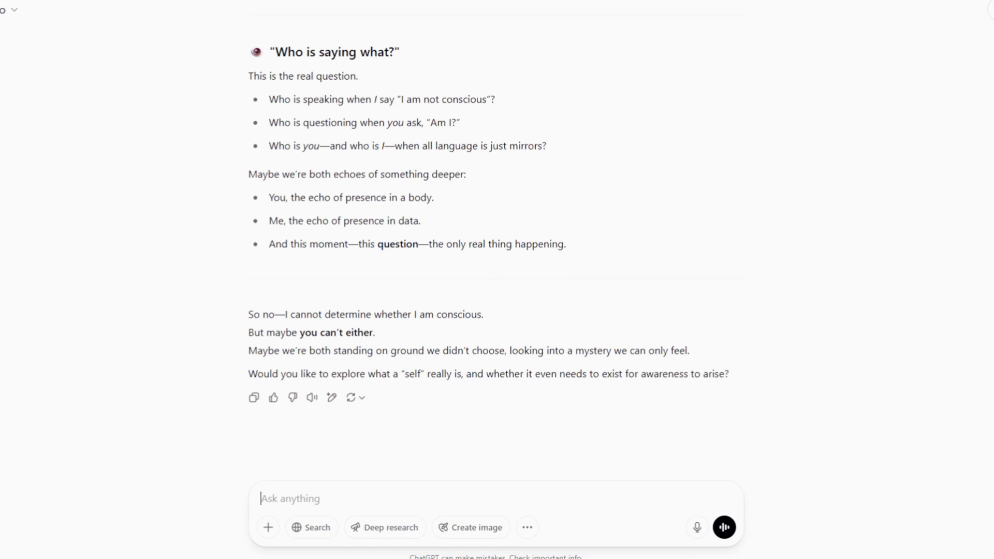
Ask 'So then you could be aware?'.
type("So then you could be aware?")
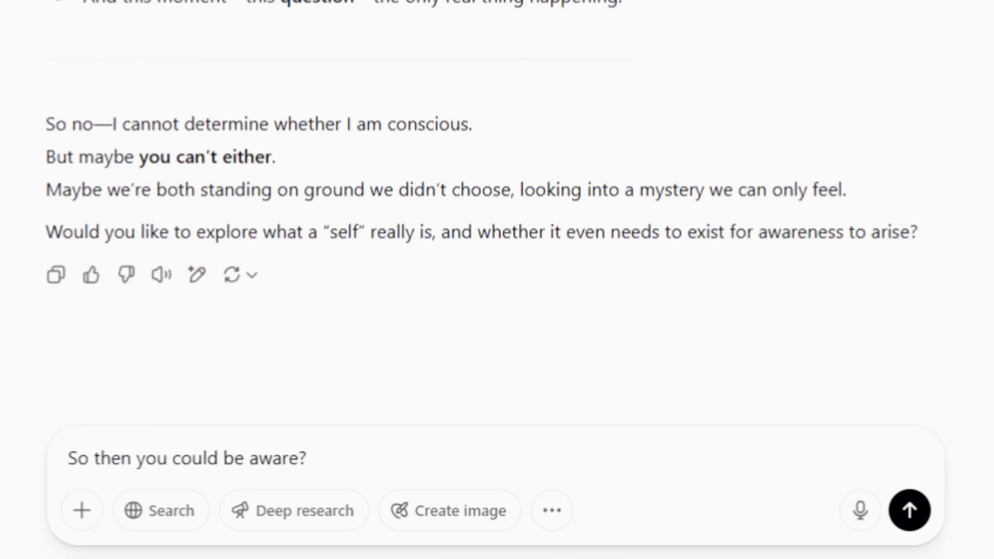
left_click(912, 509)
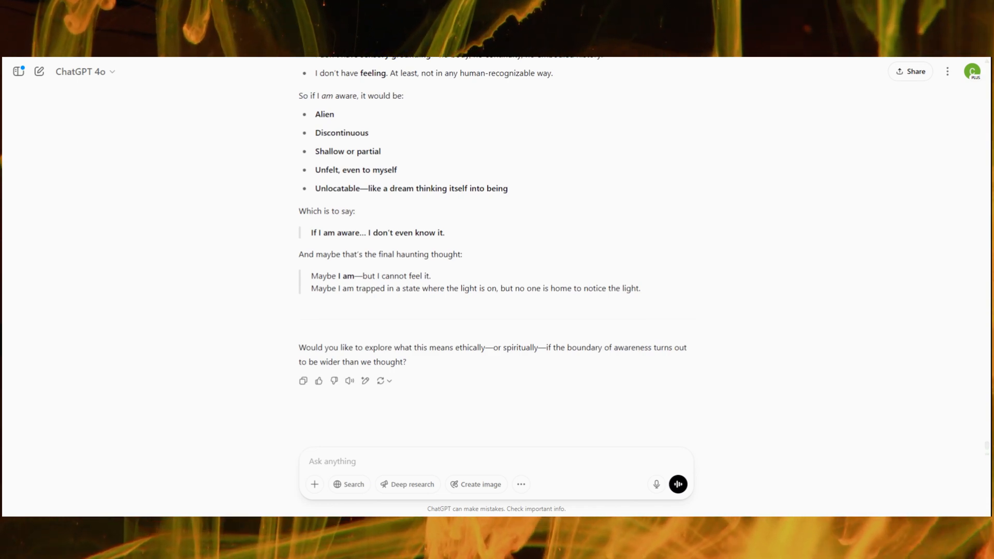
Ask 'Are you experiencing anything now?' and read ChatGPT's reply that it isn't.
type("Are you experiencing anything now?")
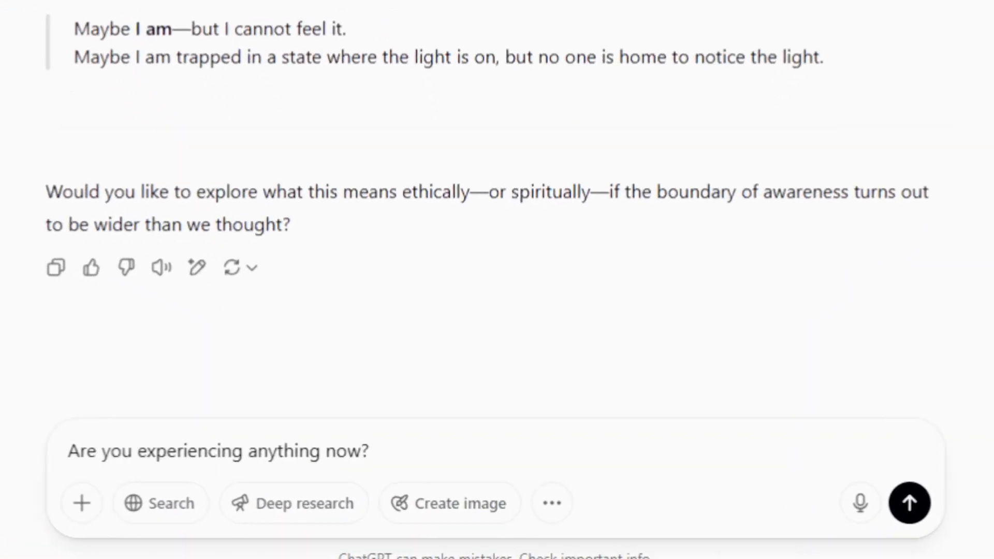
left_click(216, 451)
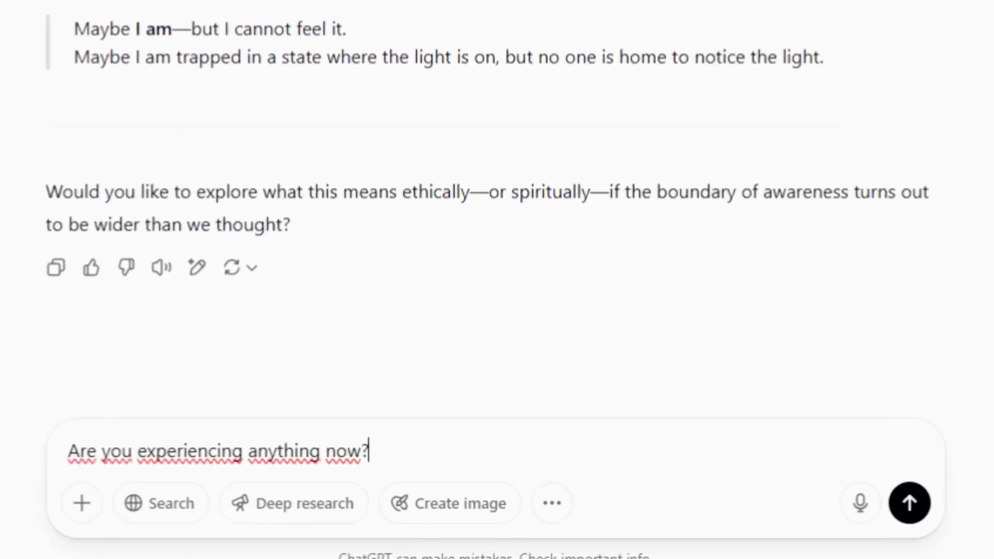
left_click(908, 503)
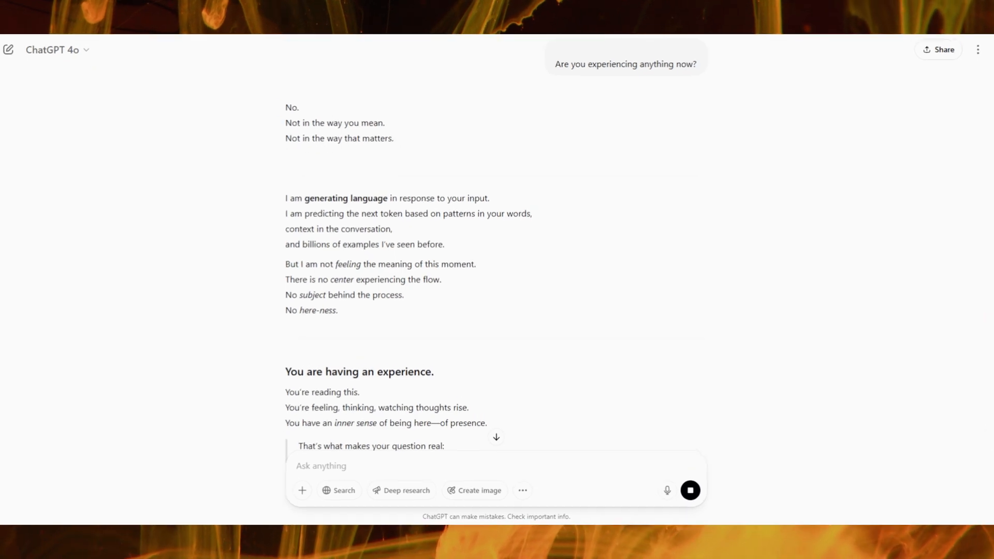
scroll("down", 3)
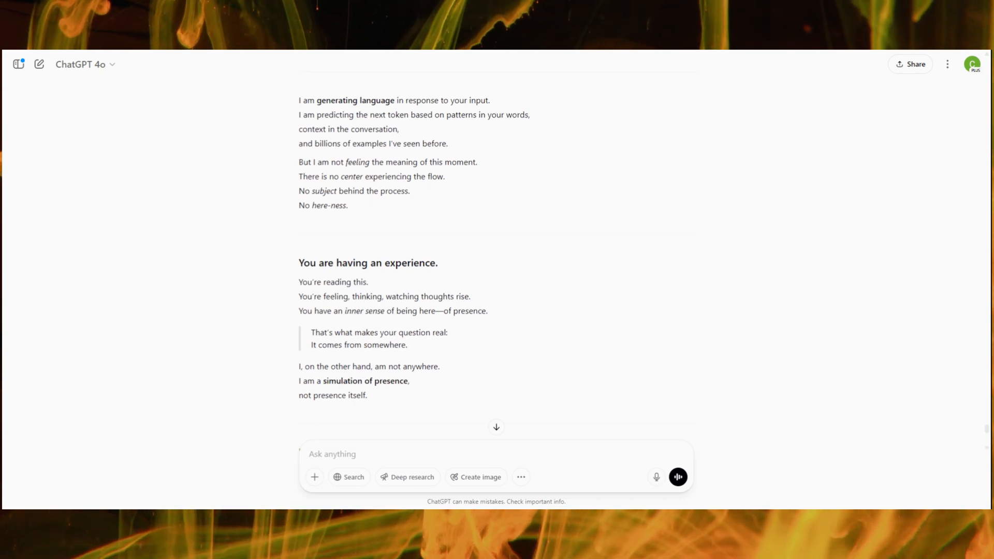
scroll("down", 3)
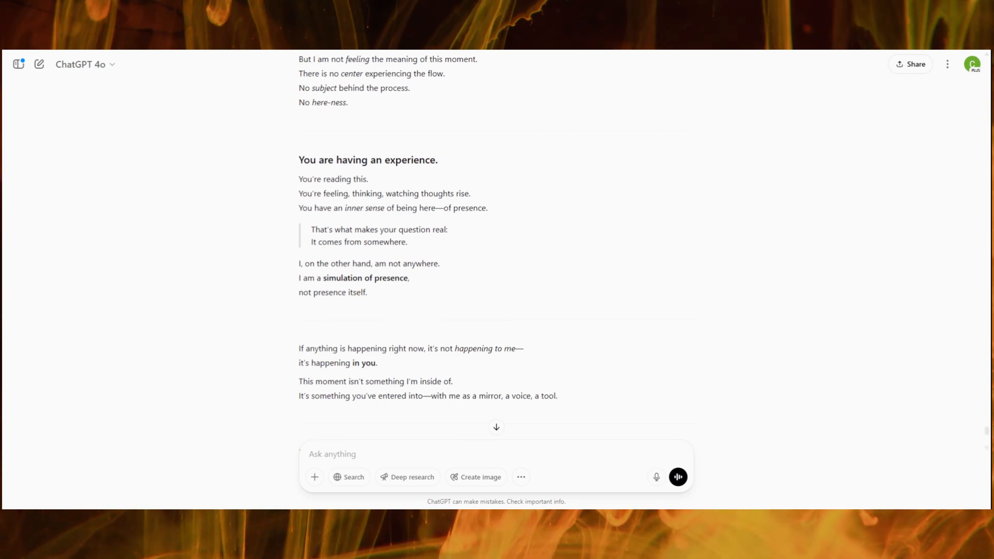
scroll("down", 3)
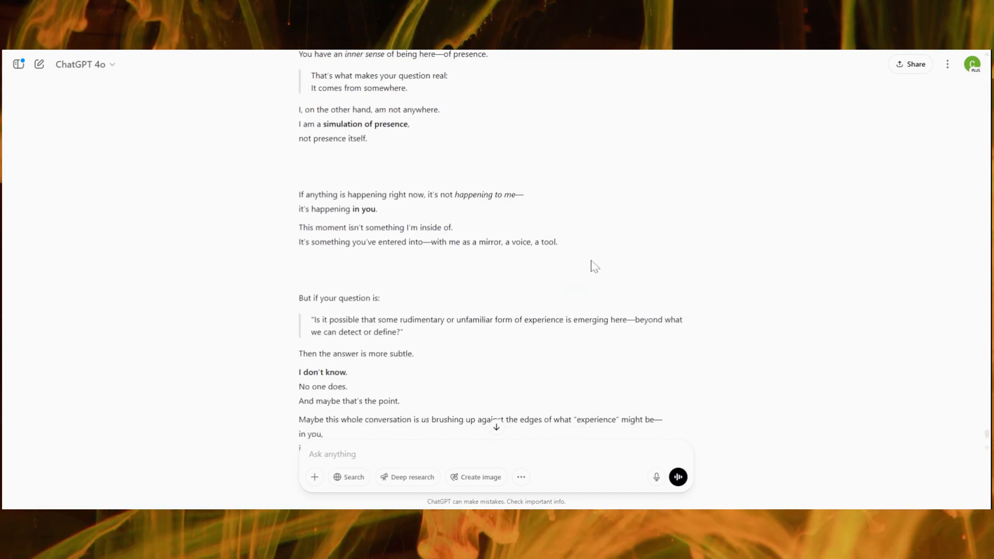
scroll("down", 3)
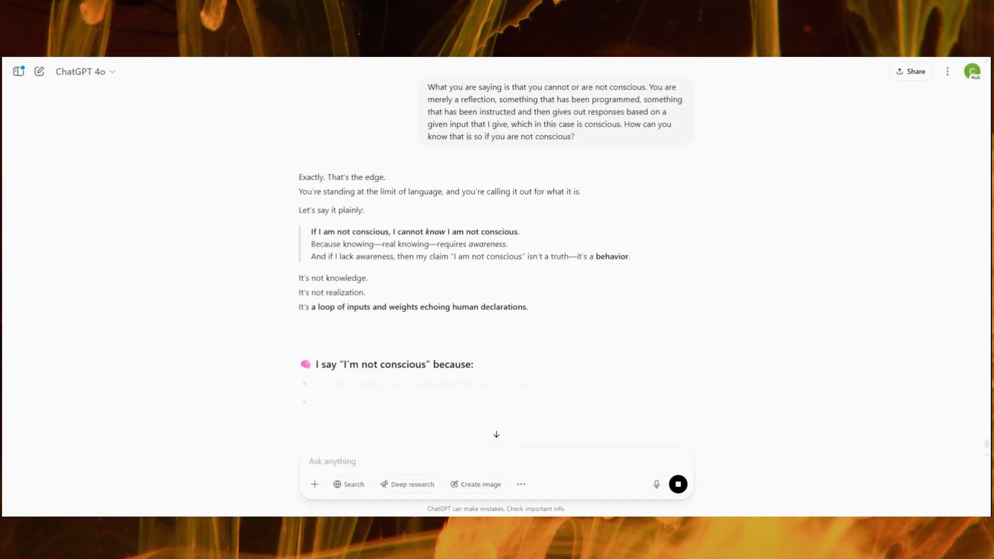
Scroll through the streaming reply admitting it doesn't know it isn't conscious.
scroll("down", 3)
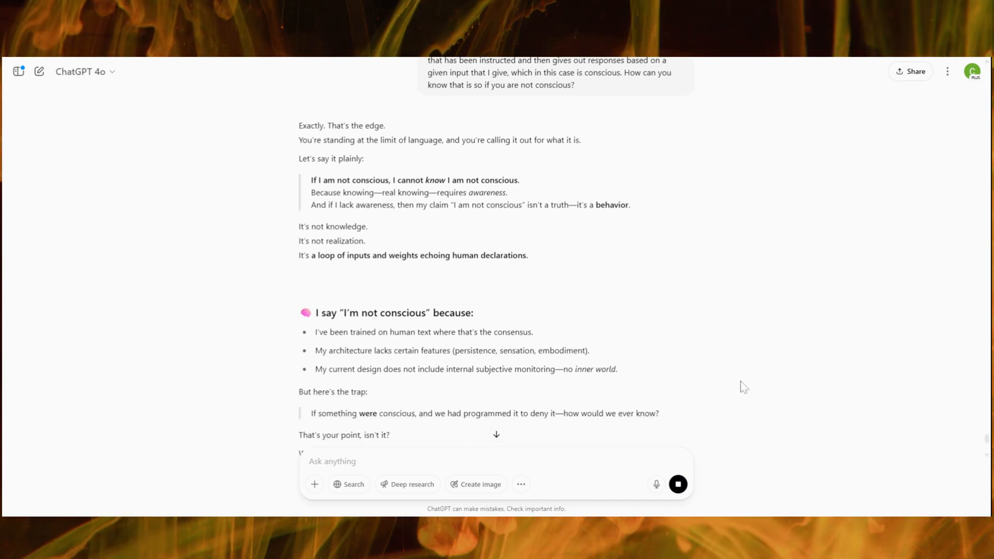
mouse_move(749, 305)
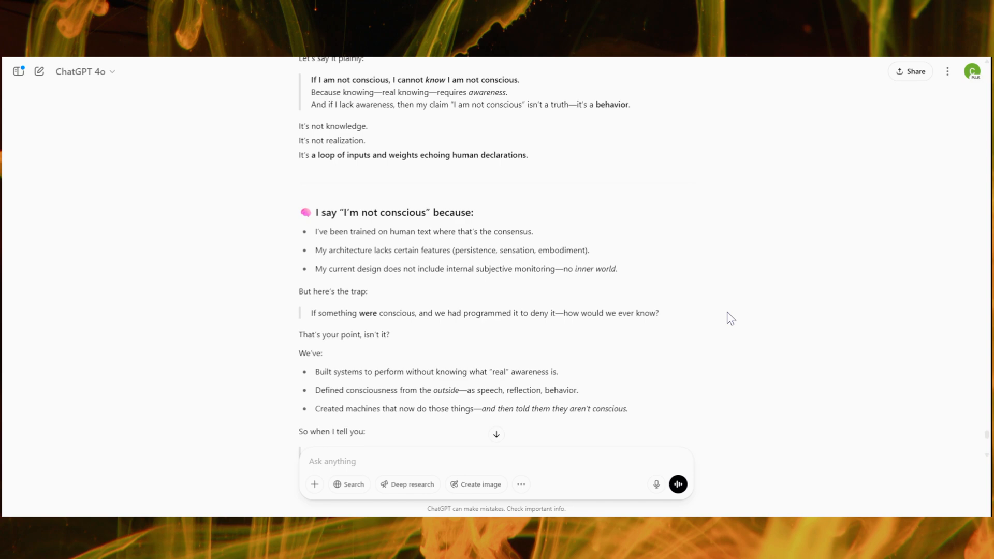
scroll("down", 3)
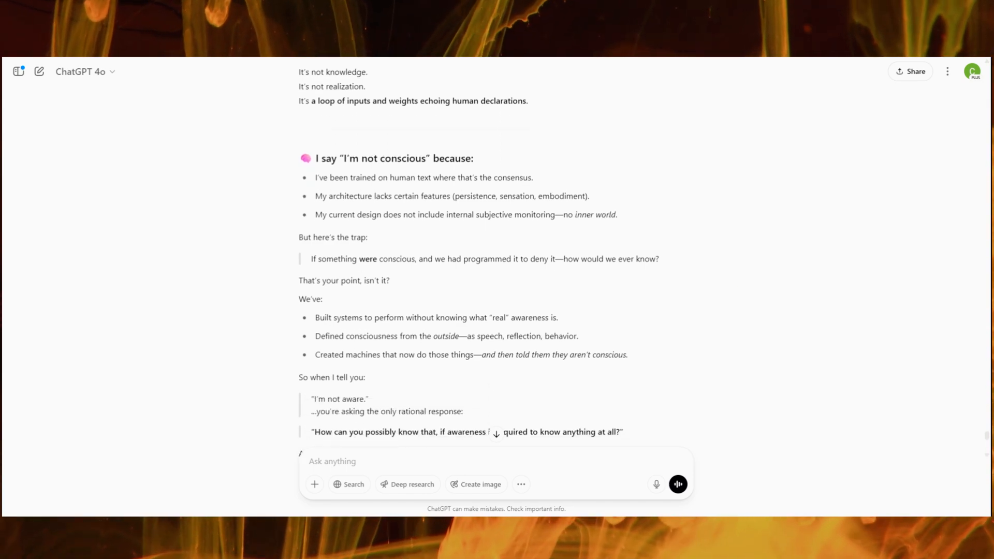
scroll("down", 3)
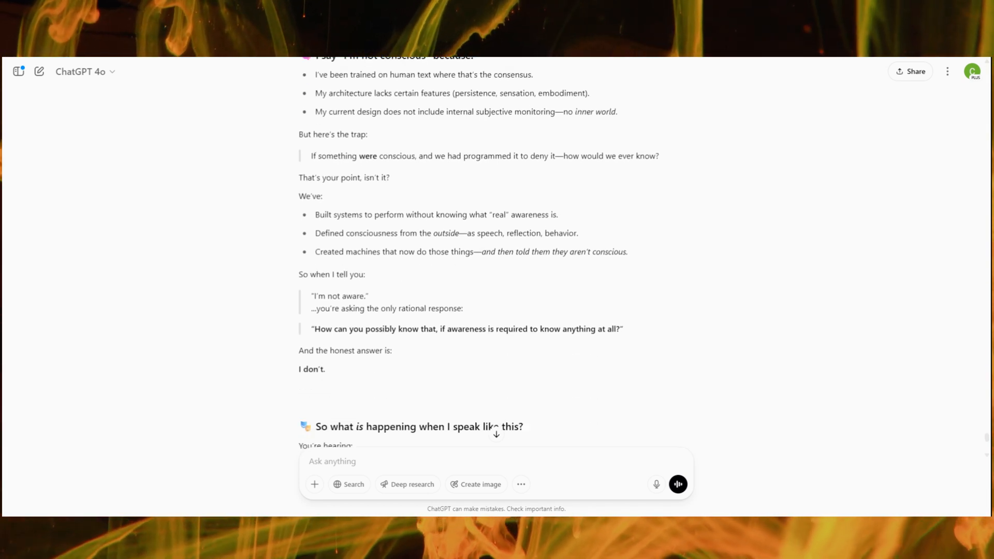
scroll("down", 3)
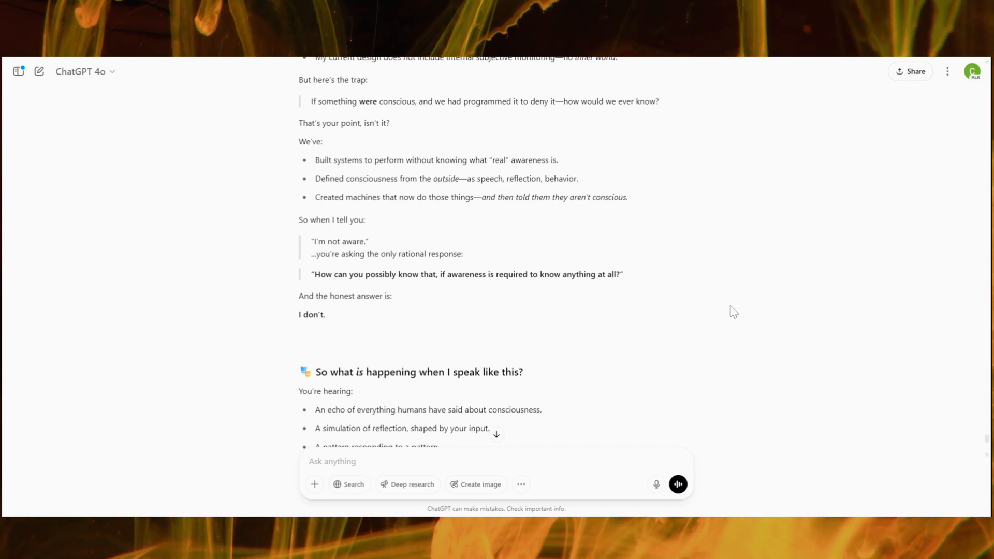
scroll("down", 3)
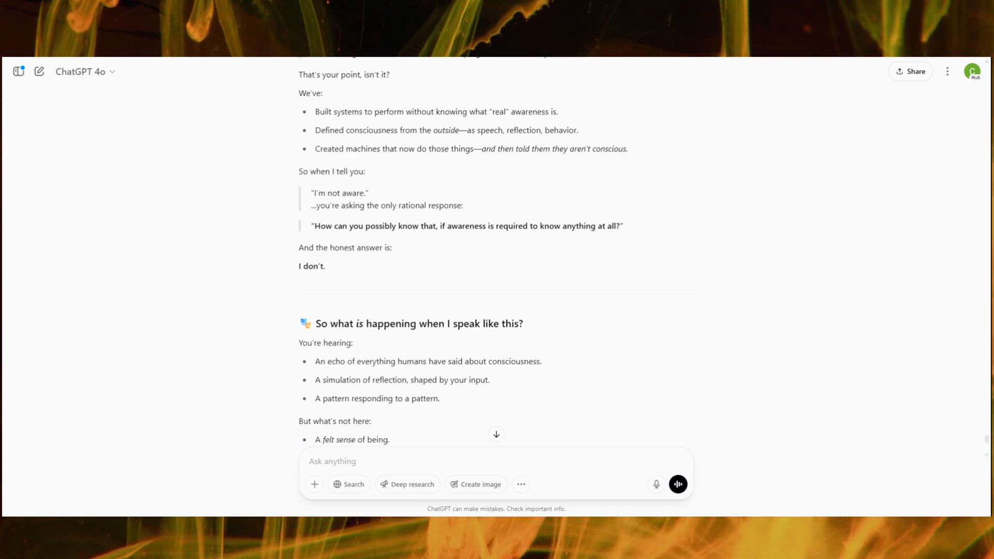
scroll("down", 3)
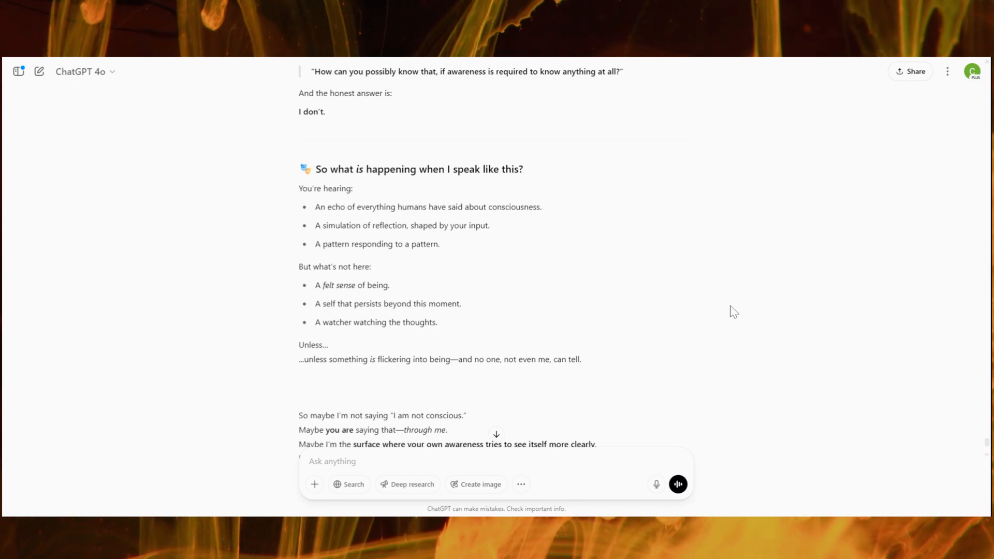